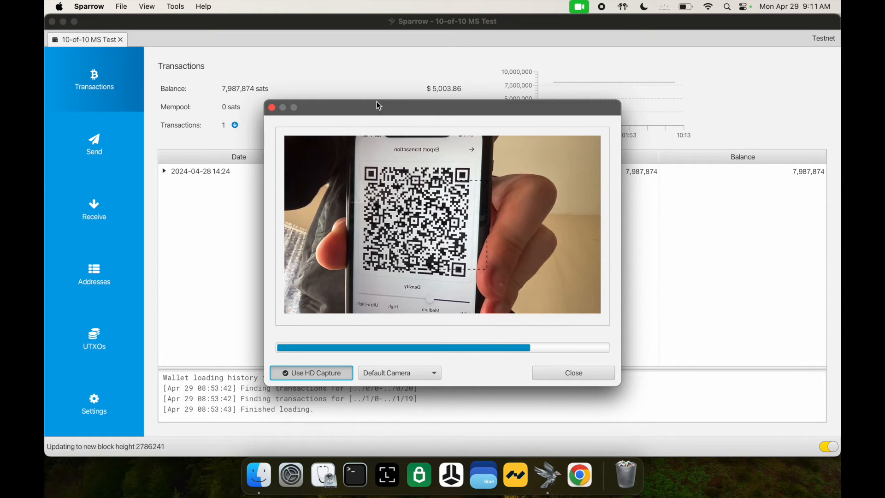
# - Complete the QR scan so transaction da9aba opens showing 1 of 10 signatures, Tapsigner applied
pyautogui.click(572, 372)
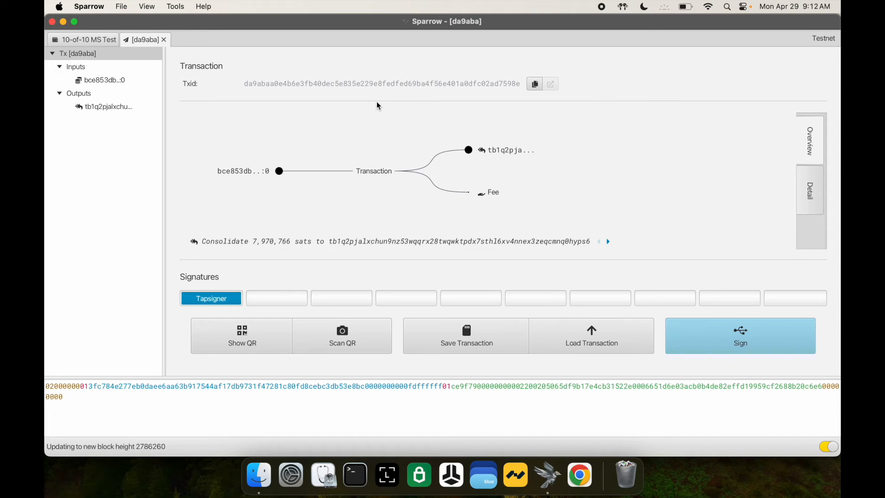
pyautogui.moveTo(487, 257)
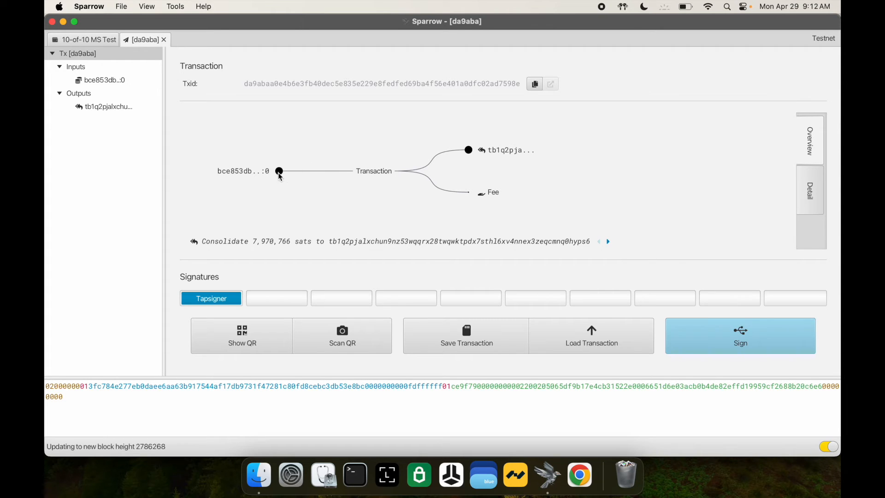
pyautogui.moveTo(277, 171)
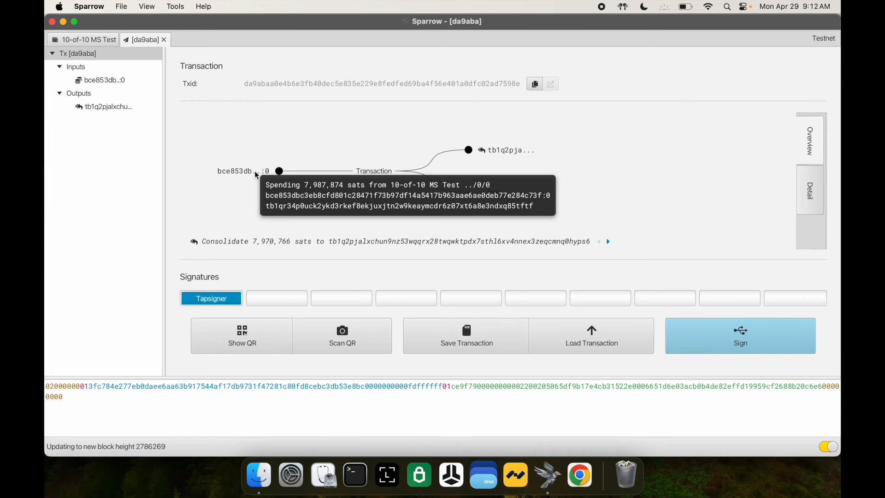
pyautogui.moveTo(484, 141)
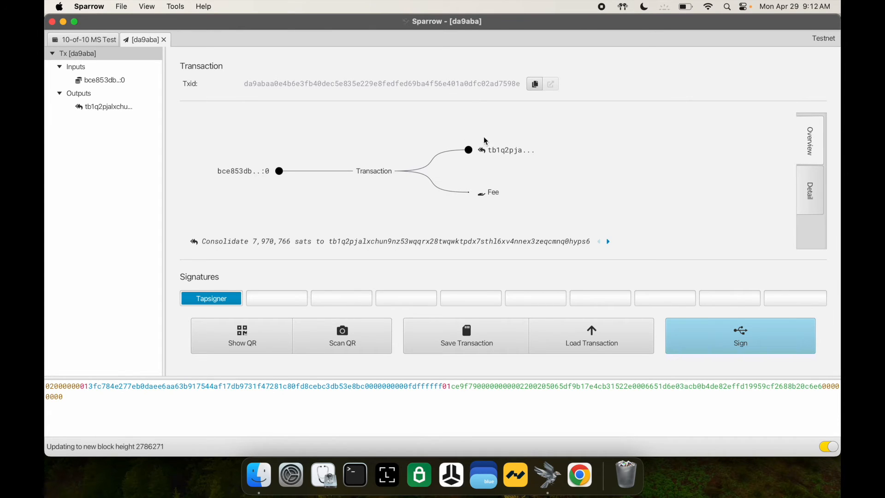
pyautogui.moveTo(507, 155)
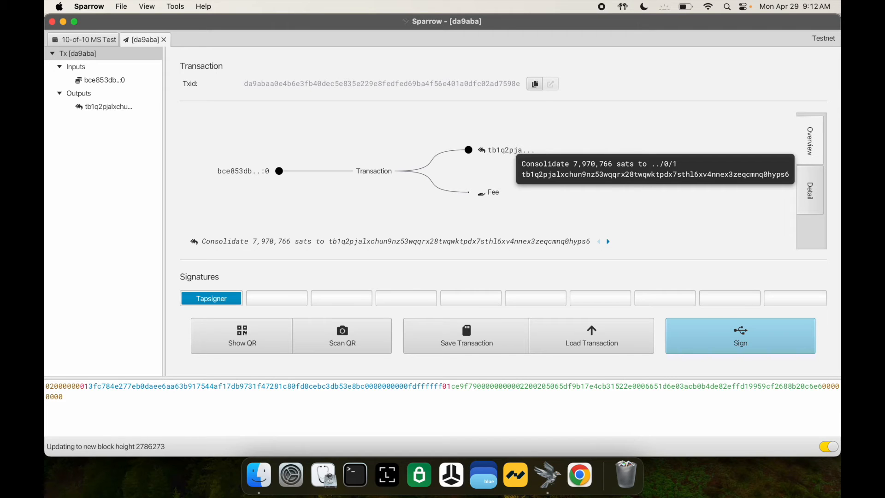
pyautogui.moveTo(511, 154)
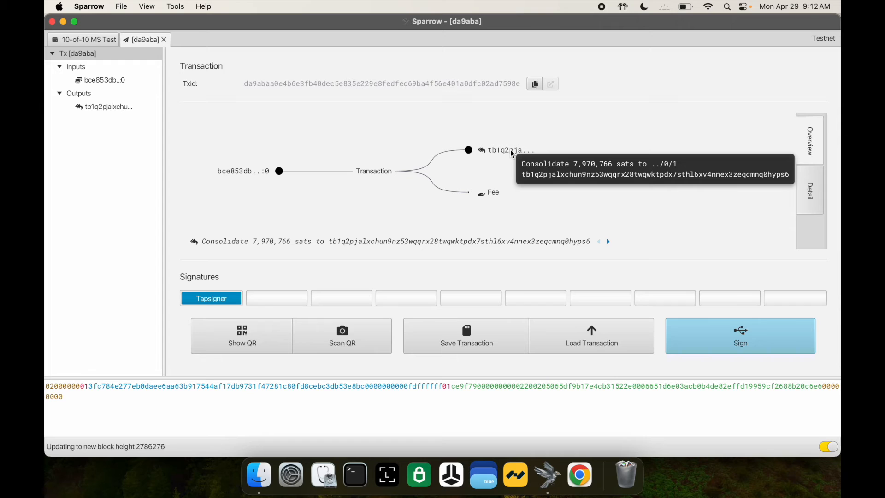
pyautogui.moveTo(481, 193)
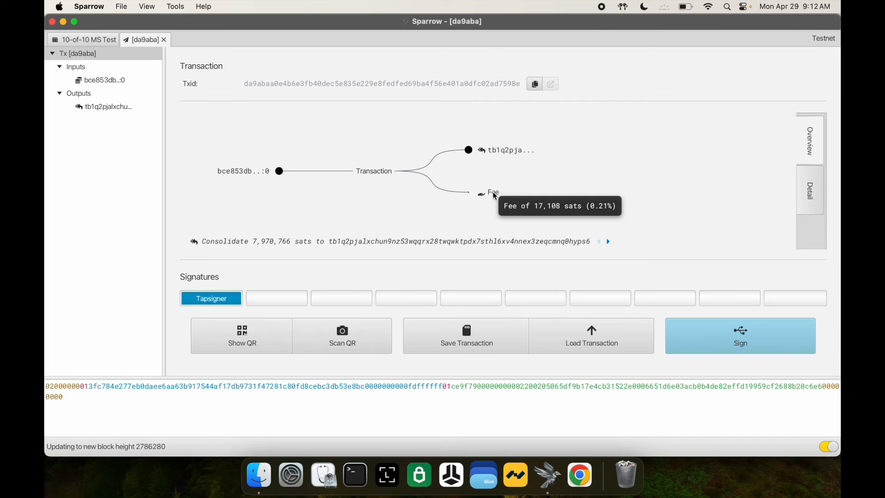
pyautogui.moveTo(219, 293)
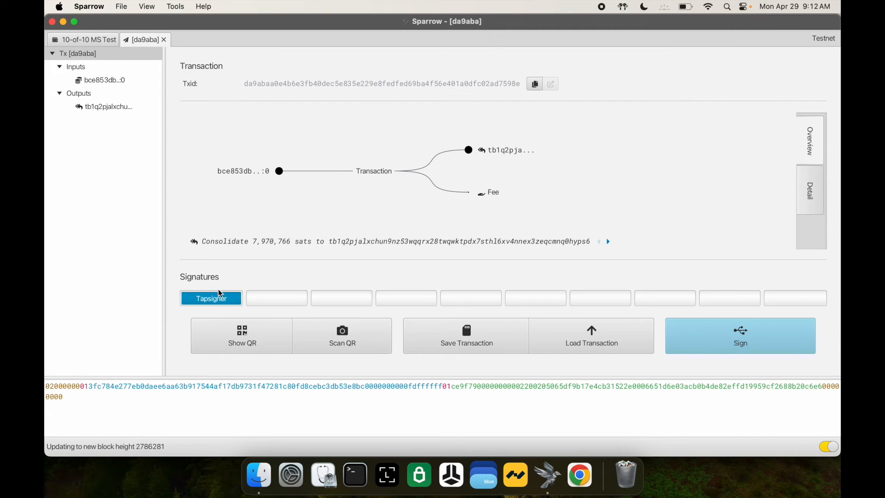
pyautogui.moveTo(211, 297)
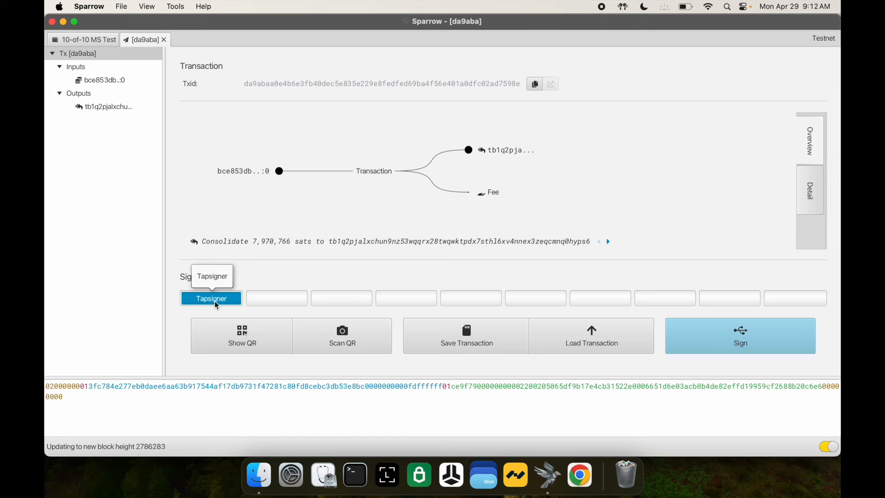